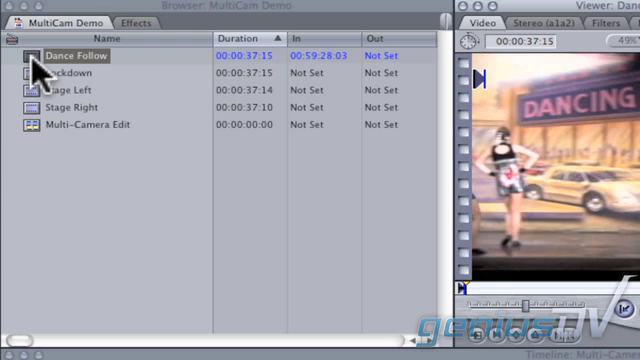
Mark In points on the Lockdown and Stage Left angle clips at the sync frame
{"action": "left_click", "coordinate": [65, 72]}
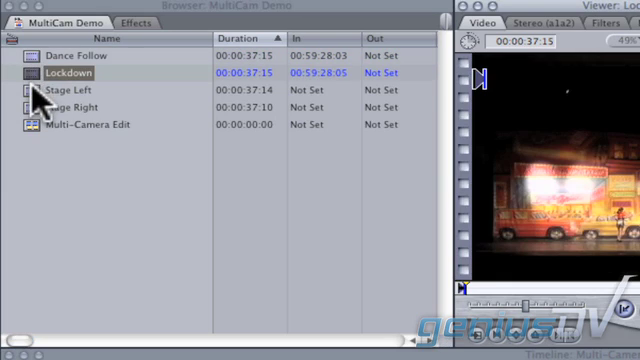
{"action": "left_click", "coordinate": [70, 107]}
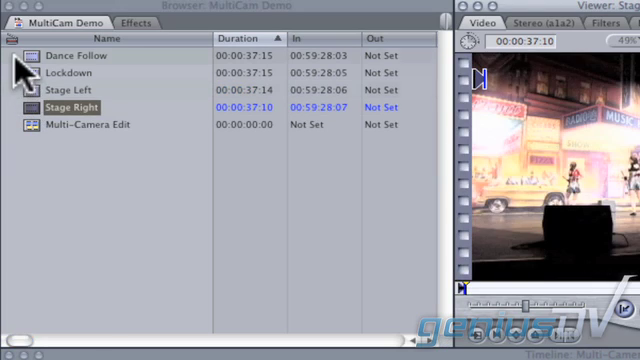
Choose Make Multiclip for the four selected angle clips, synchronized by In Points
{"action": "right_click", "coordinate": [80, 107]}
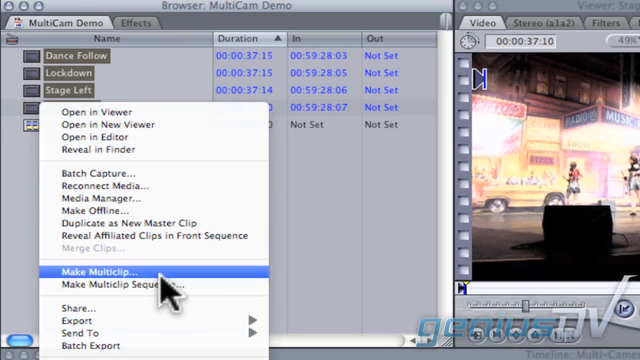
{"action": "left_click", "coordinate": [90, 271]}
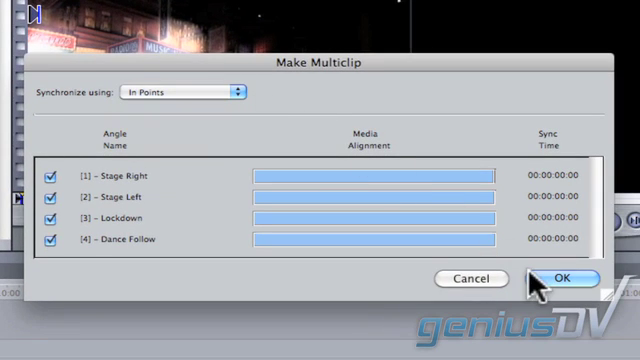
{"action": "left_click", "coordinate": [565, 279]}
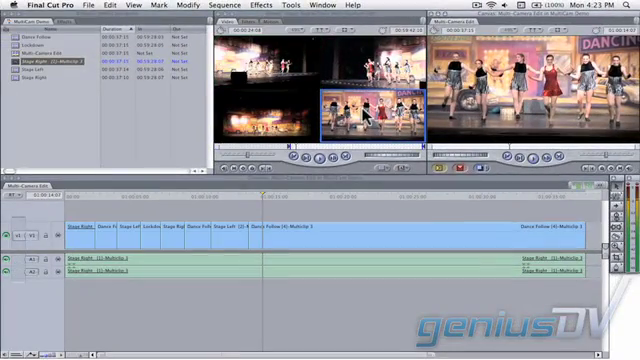
{"action": "mouse_move", "coordinate": [170, 205]}
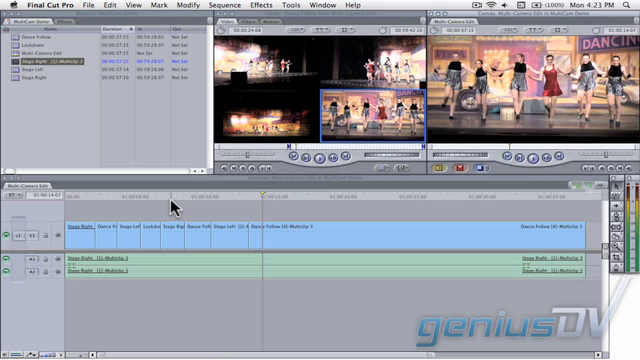